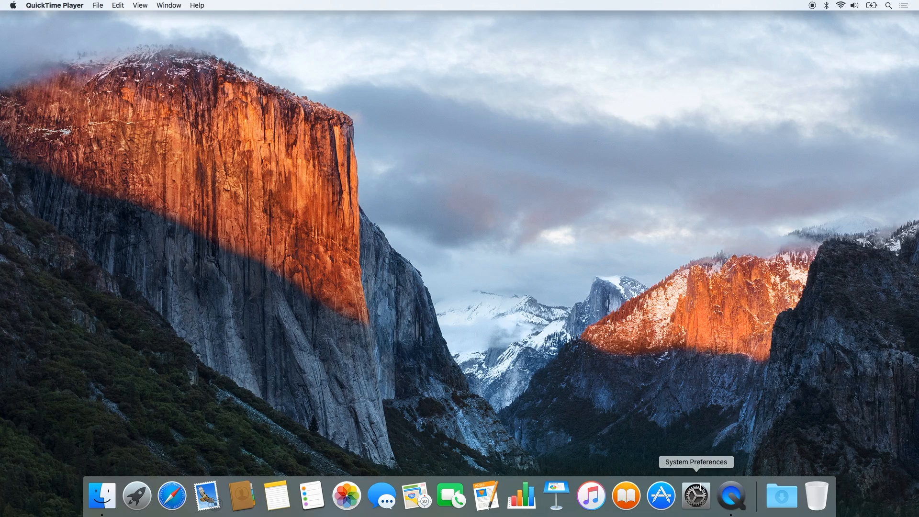
Step: Reach the Dock settings pane in System Preferences from the Dock icon
{"action": "left_click", "coordinate": [695, 495]}
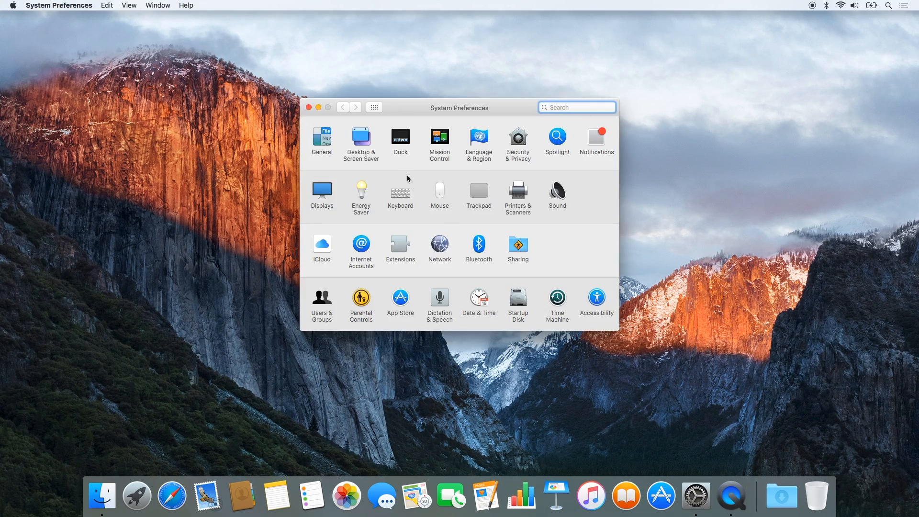
{"action": "left_click", "coordinate": [400, 138]}
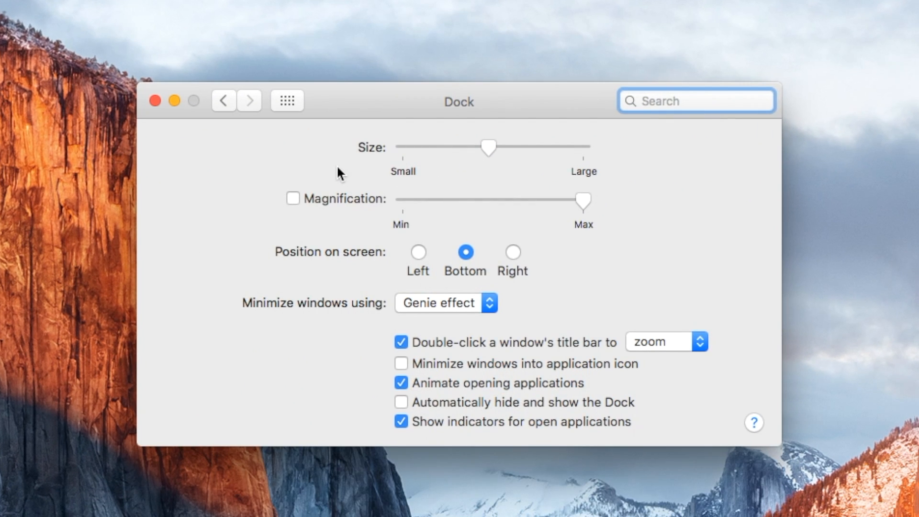
{"action": "left_click", "coordinate": [418, 252]}
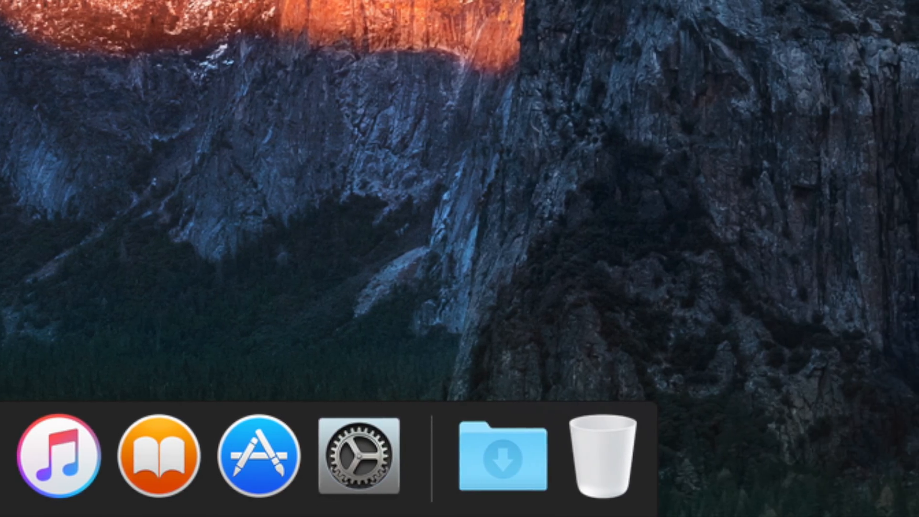
Step: Leave System Preferences and return to the plain desktop with the Dock showing
{"action": "key", "text": "cmd+space"}
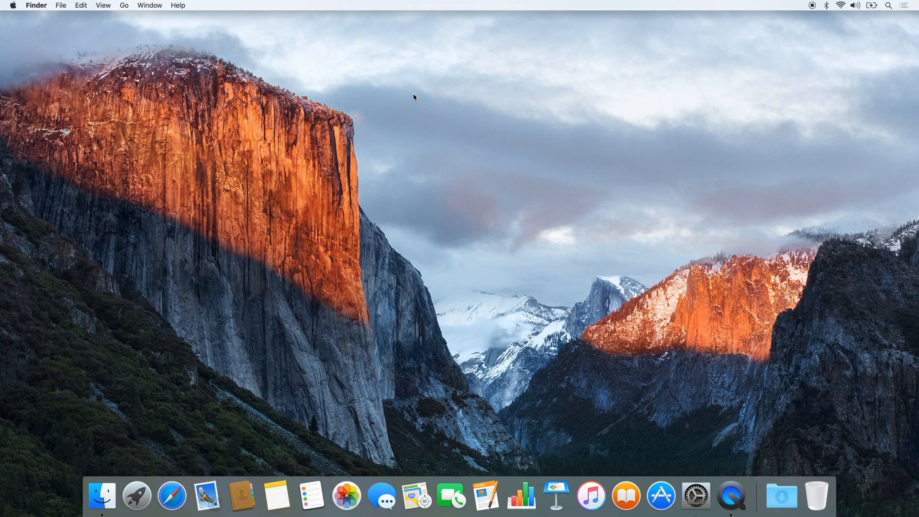
{"action": "mouse_move", "coordinate": [695, 495]}
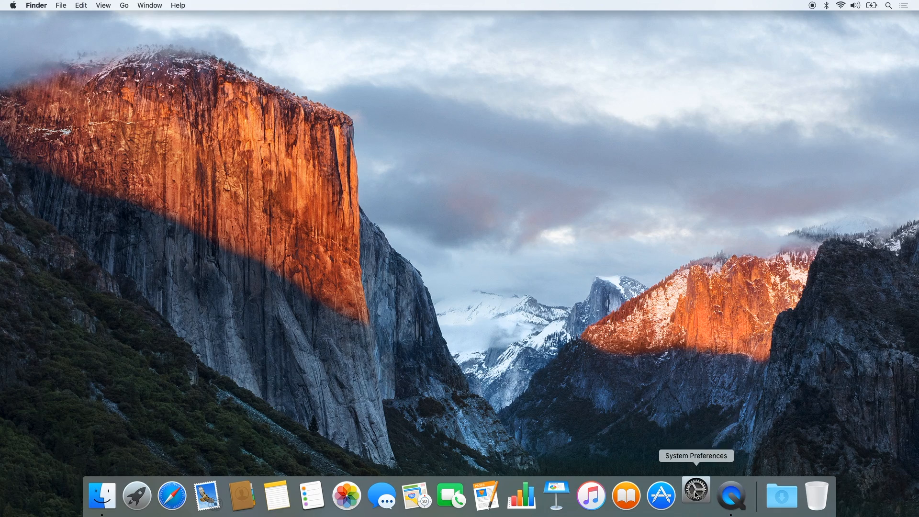
Step: Reach the General settings pane with appearance and highlight colour options
{"action": "left_click", "coordinate": [695, 495]}
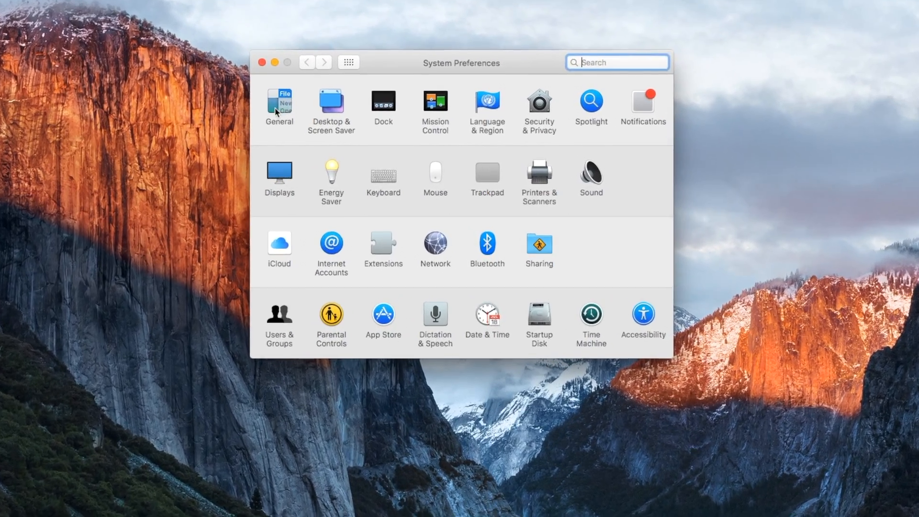
{"action": "left_click", "coordinate": [279, 99]}
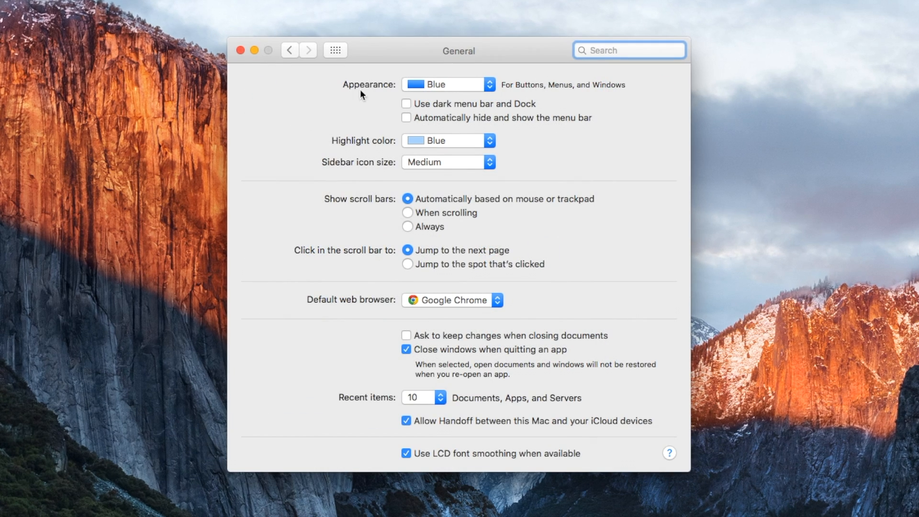
{"action": "left_click", "coordinate": [406, 104]}
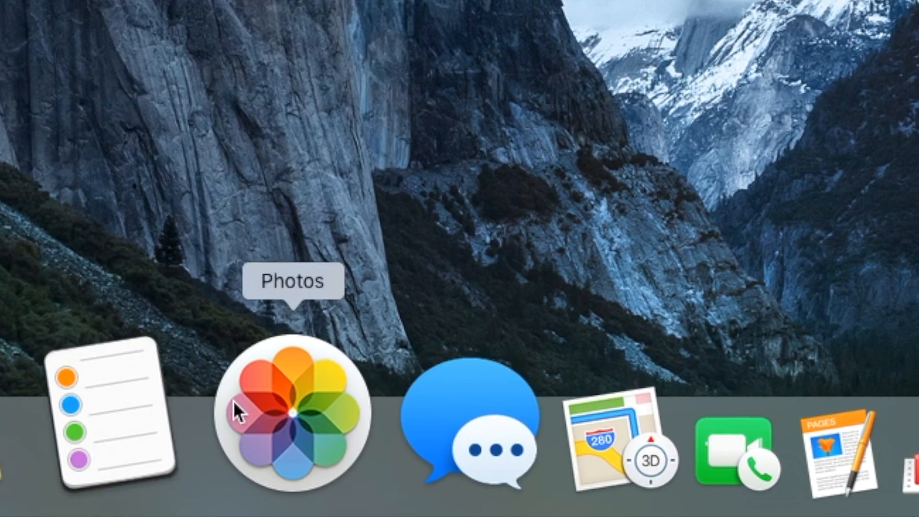
{"action": "mouse_move", "coordinate": [265, 398]}
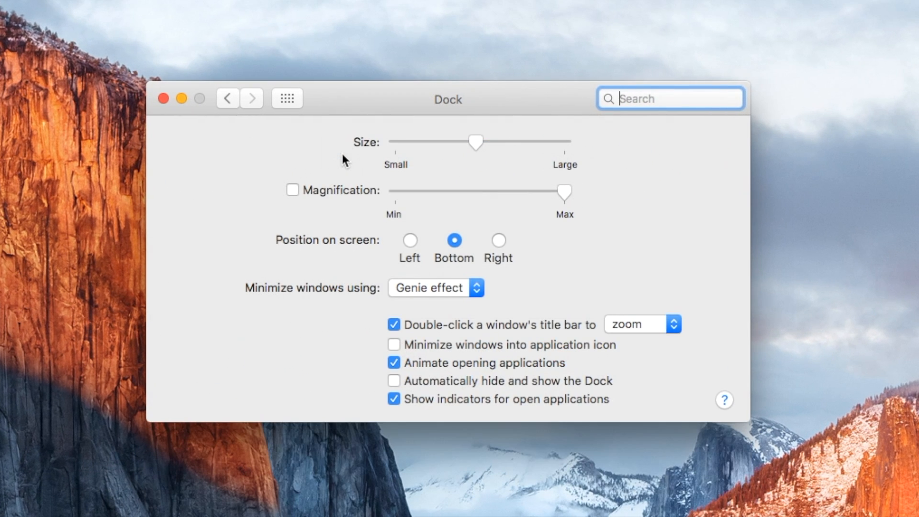
Step: Turn on Dock magnification at its maximum amount
{"action": "left_click", "coordinate": [293, 189]}
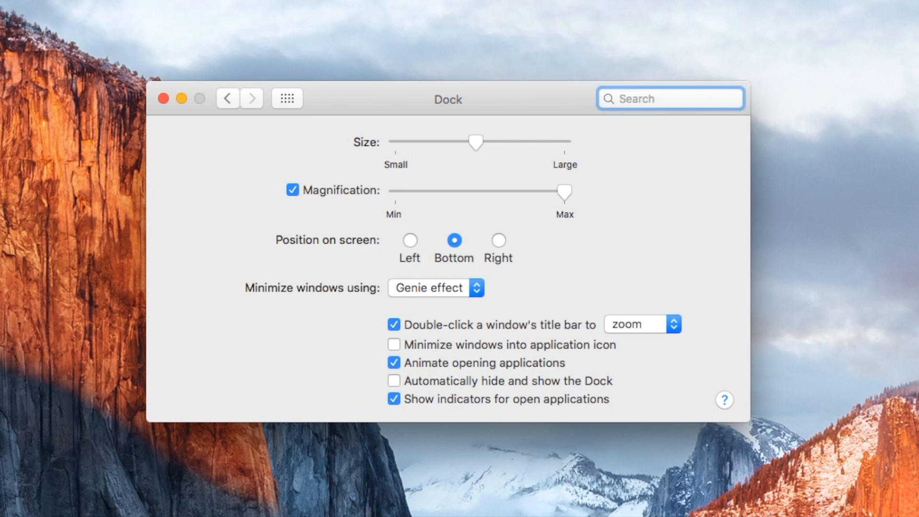
{"action": "left_click", "coordinate": [164, 97]}
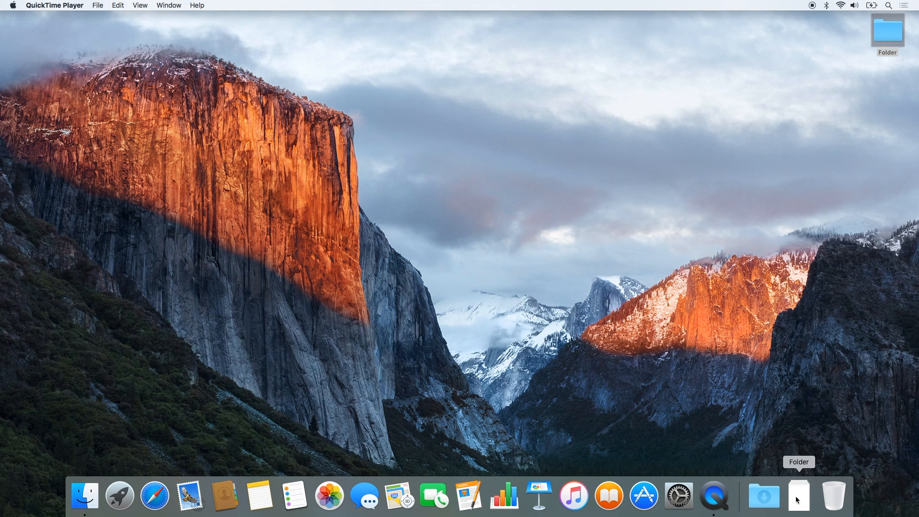
Step: Place the desktop folder 'Folder' in the Dock beside the Trash
{"action": "left_click", "coordinate": [797, 495]}
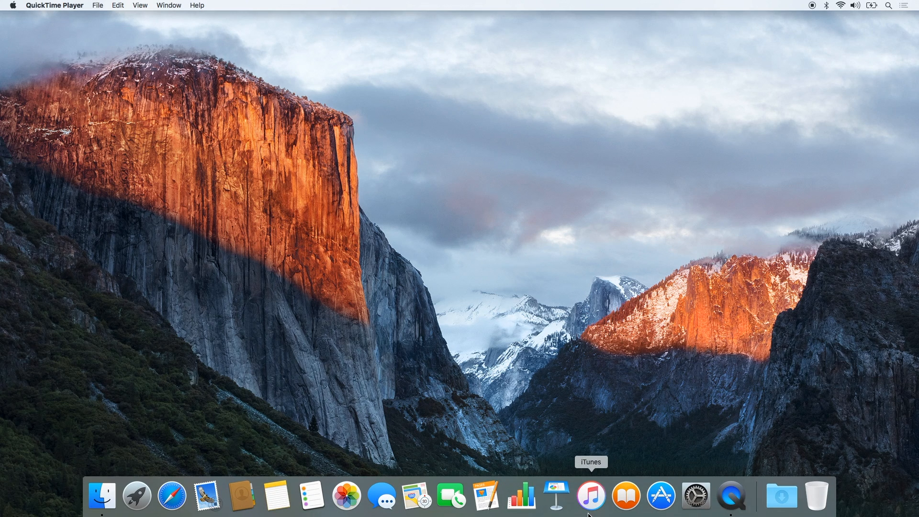
{"action": "mouse_move", "coordinate": [521, 495]}
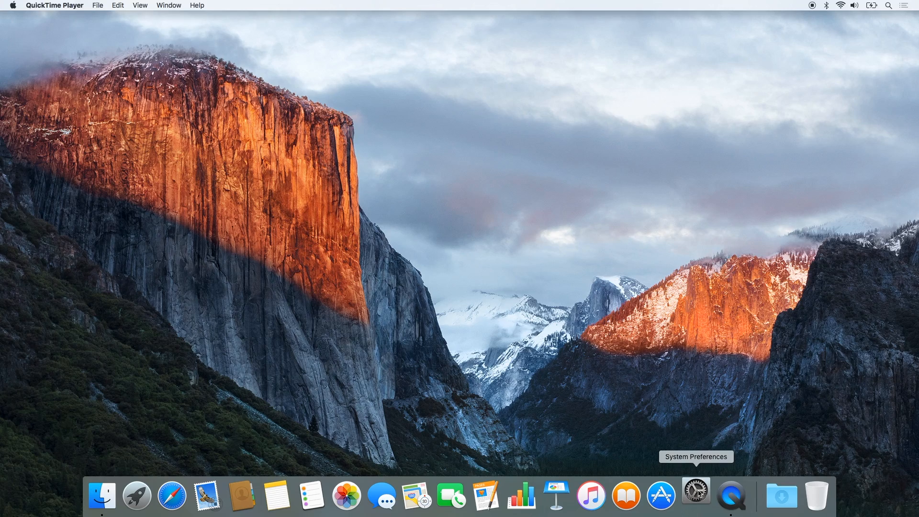
Step: Enable 'Automatically hide and show the Dock' in the Dock settings pane
{"action": "left_click", "coordinate": [697, 495]}
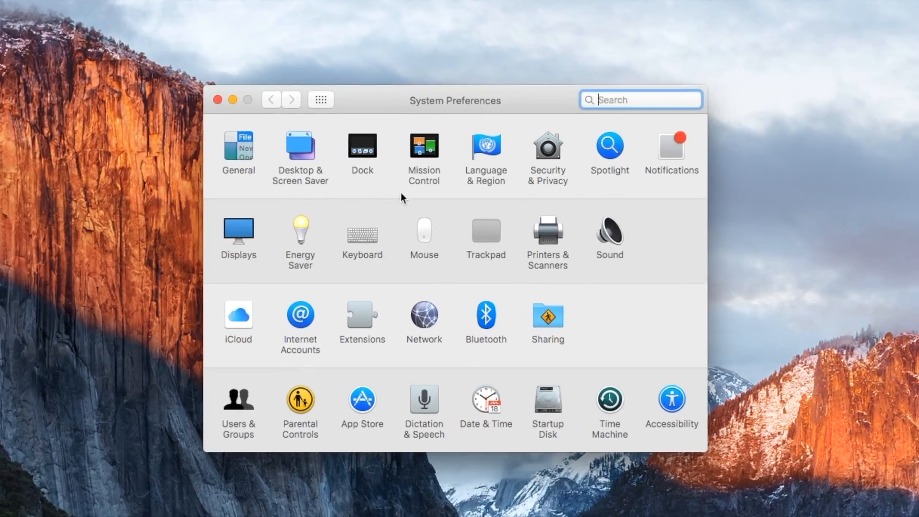
{"action": "left_click", "coordinate": [362, 145]}
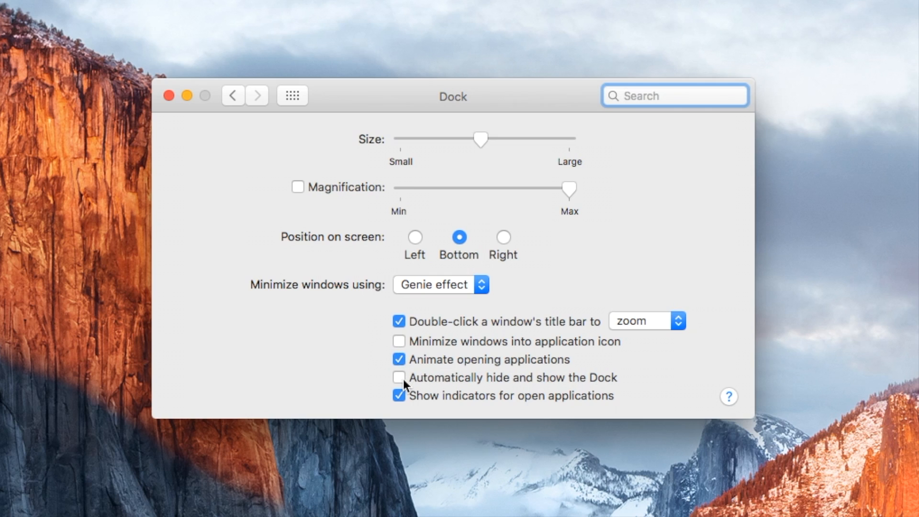
{"action": "left_click", "coordinate": [398, 377]}
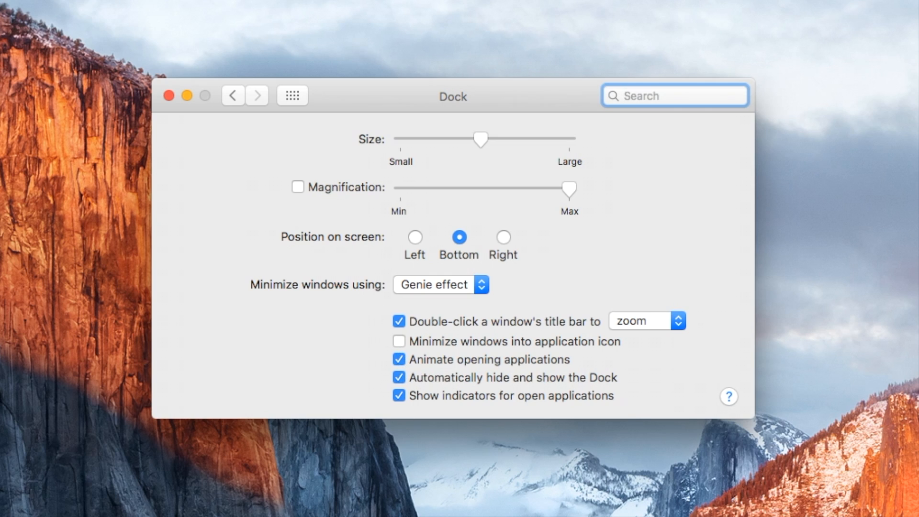